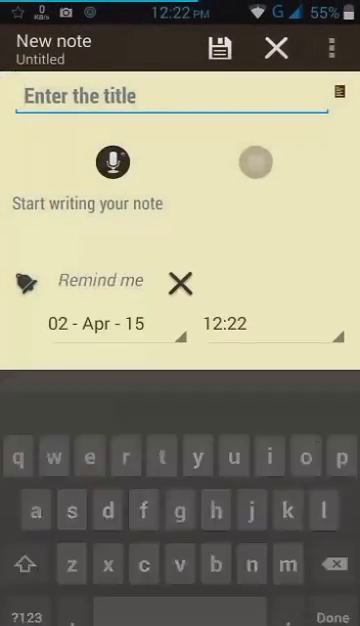
- Start a note in iNotes: 'I will show you guys how to enable' heads up notifications
{"action": "type", "text": "in this video"}
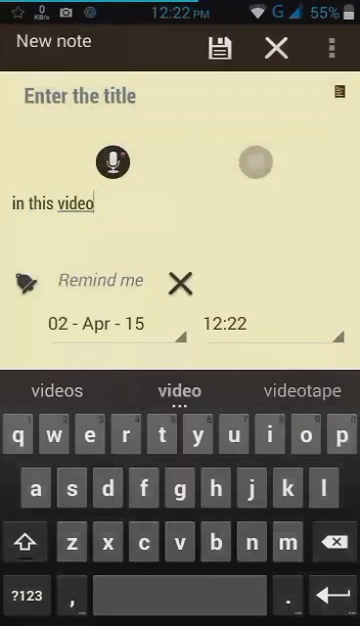
{"action": "type", "text": "I will show"}
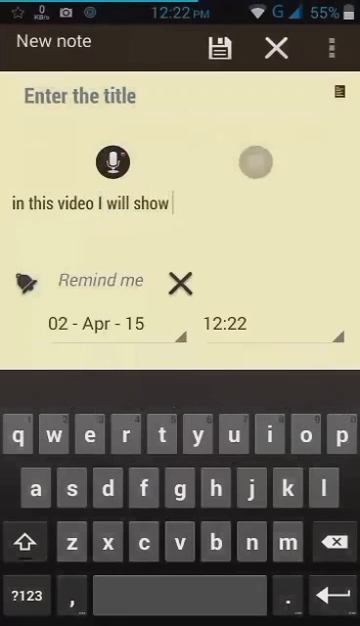
{"action": "type", "text": "you guys"}
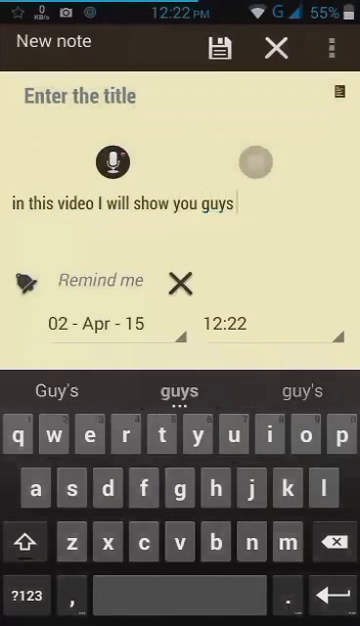
{"action": "type", "text": "how to ad"}
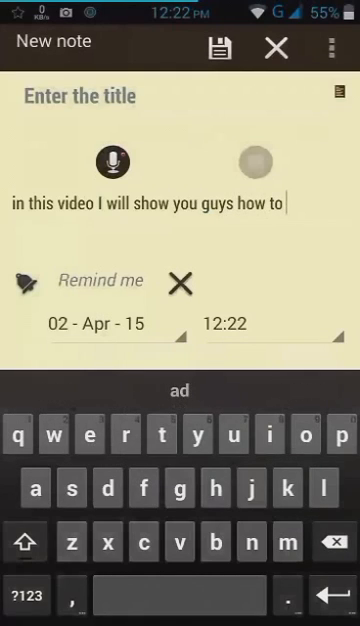
{"action": "type", "text": "enbl"}
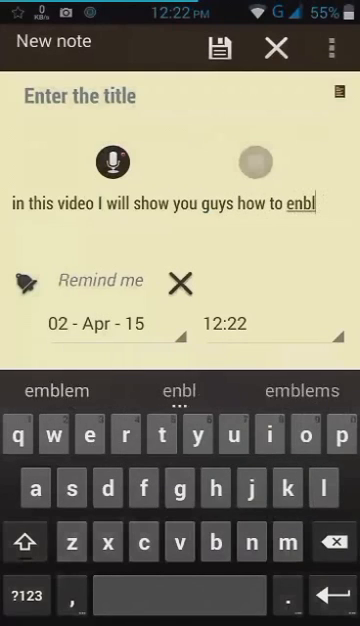
{"action": "left_click", "coordinate": [180, 390]}
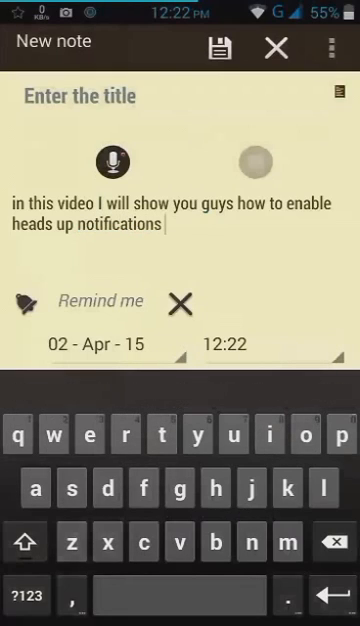
- Continue the note: like Lollipop, on KitKat devices, follow next steps
{"action": "type", "text": "like"}
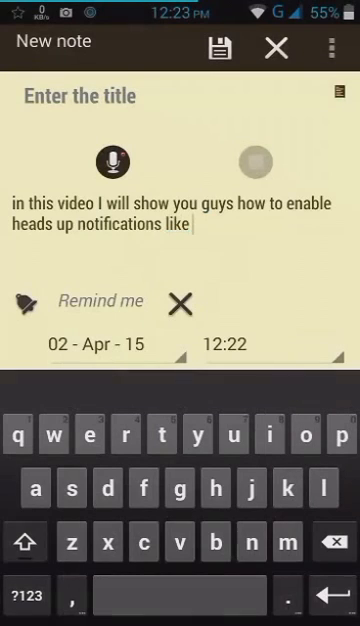
{"action": "type", "text": "lollipop on ki"}
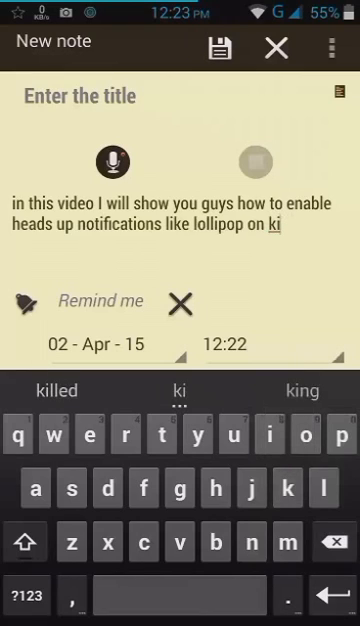
{"action": "type", "text": "t kat devices"}
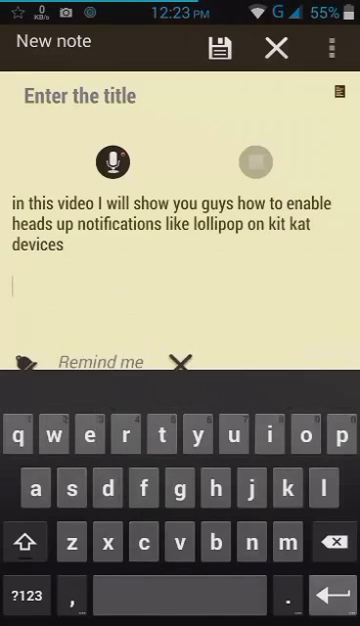
{"action": "type", "text": "follow ne"}
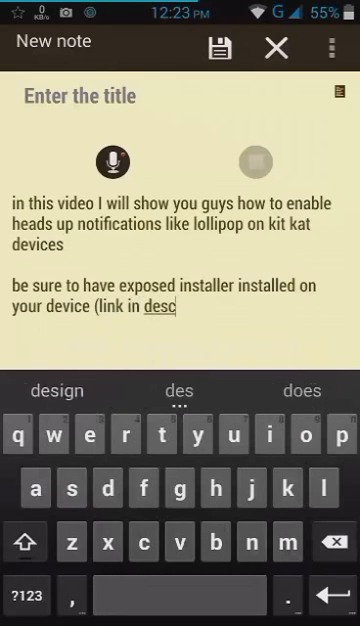
- Add 'after installing' Xposed Installer to the note, using word completion
{"action": "left_click", "coordinate": [181, 390]}
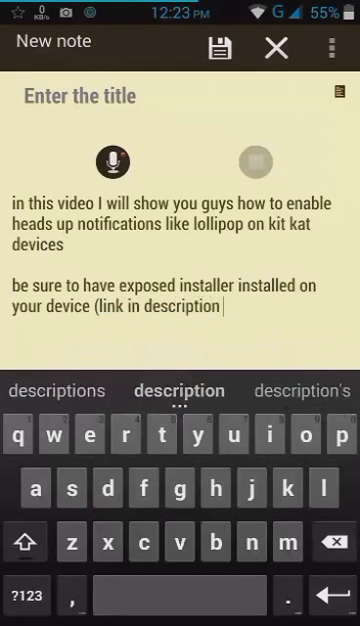
{"action": "type", "text": ")"}
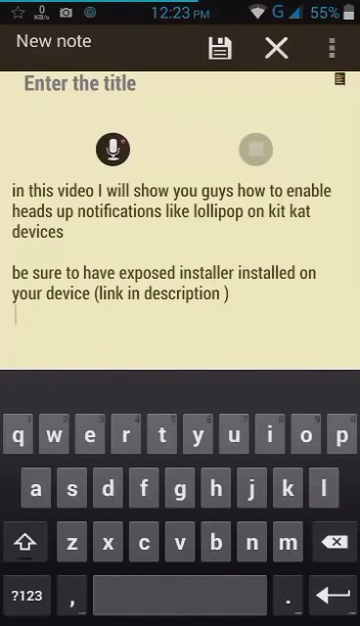
{"action": "type", "text": "after"}
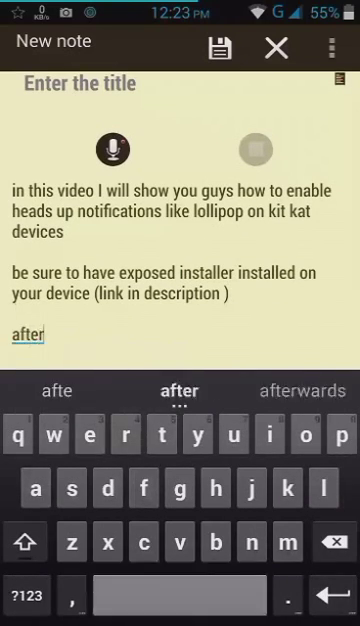
{"action": "type", "text": "installin"}
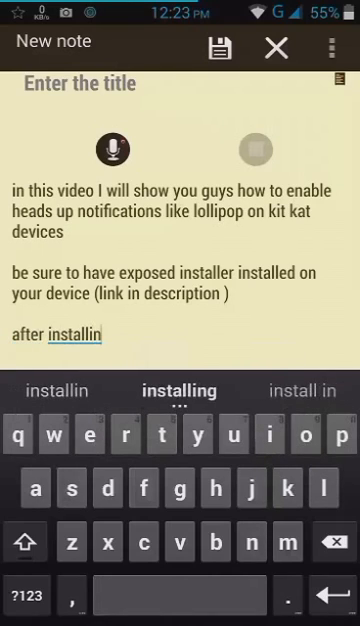
{"action": "left_click", "coordinate": [180, 390]}
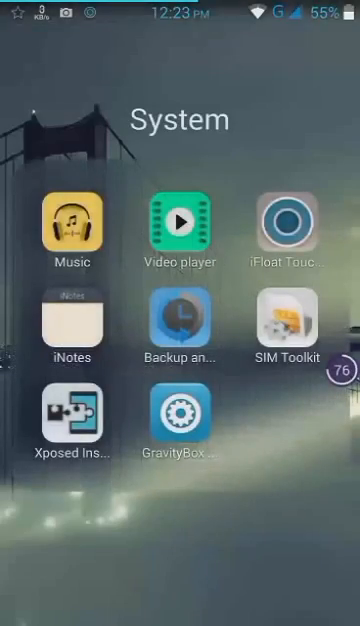
- Launch Xposed Installer and open its Framework screen showing active and bundled versions
{"action": "left_click", "coordinate": [72, 420]}
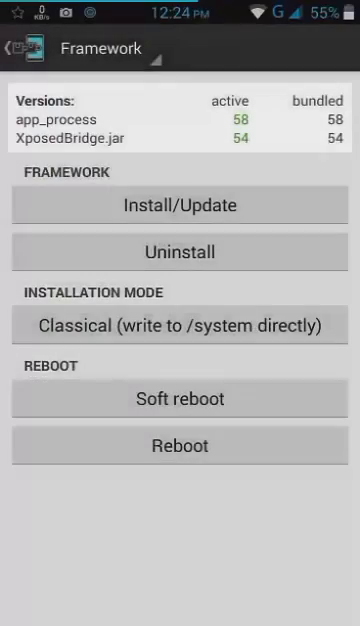
{"action": "left_click", "coordinate": [180, 204]}
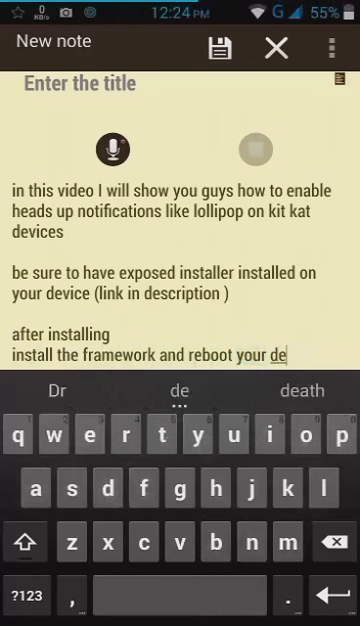
- Type 'install the framework and reboot your device' as a new note line
{"action": "type", "text": "vice"}
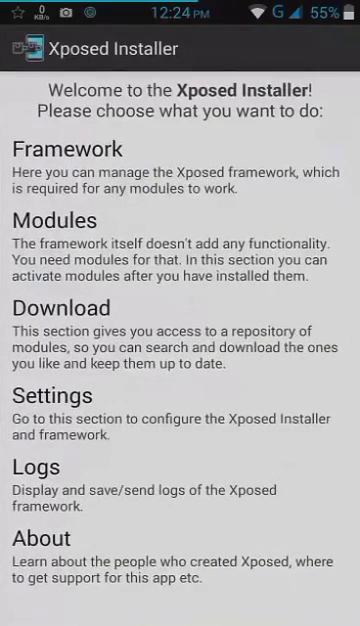
- Check the Modules list showing GravityBox enabled, then open the Download repository
{"action": "left_click", "coordinate": [180, 258]}
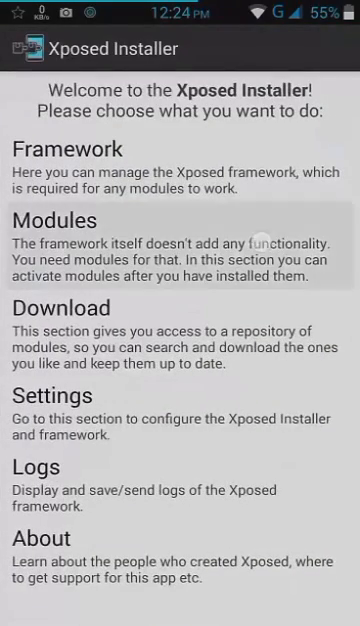
{"action": "left_click", "coordinate": [61, 220]}
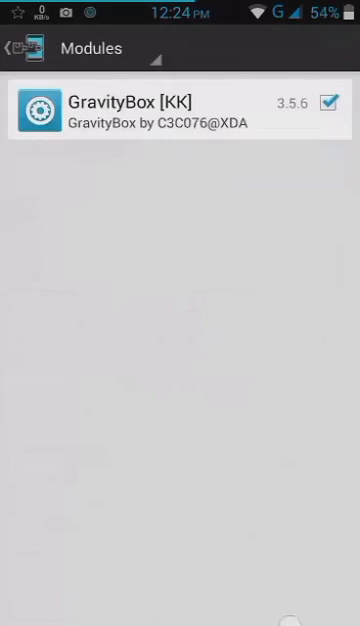
{"action": "left_click", "coordinate": [16, 48]}
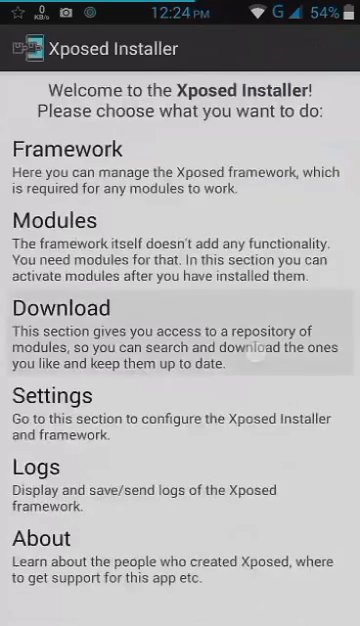
{"action": "left_click", "coordinate": [65, 307]}
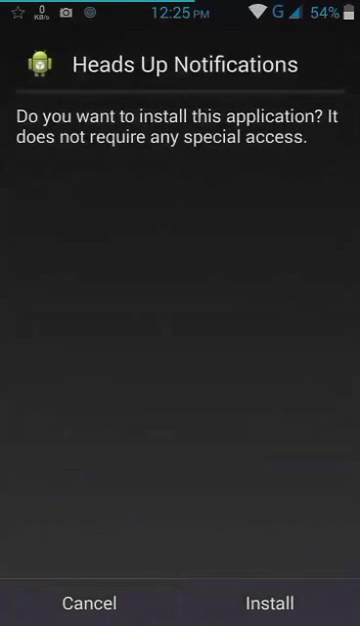
- Confirm Install on the Heads Up Notifications package installer prompt
{"action": "left_click", "coordinate": [271, 603]}
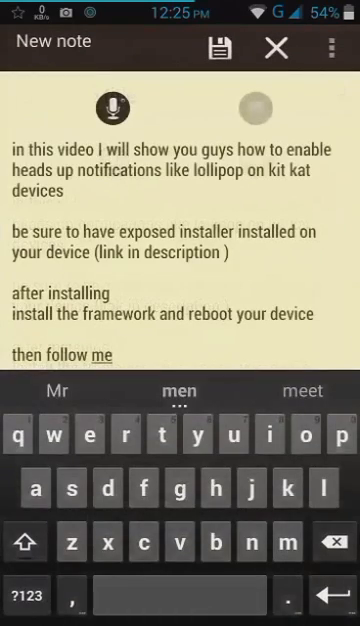
- Add the lines 'then follow me' and 'after activating reboot your device' to the note
{"action": "type", "text": "after activating reboot your dev"}
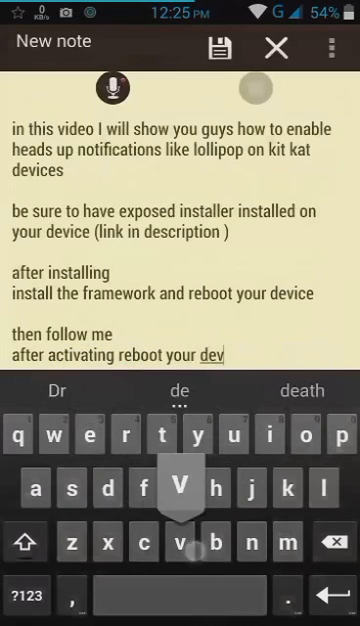
{"action": "type", "text": "ice"}
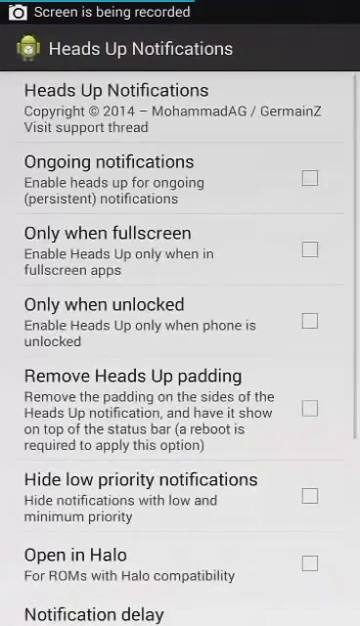
- Cancel Notification filtering, tick Remove Heads Up padding, then reopen iNotes from home
{"action": "scroll", "scroll_direction": "down", "scroll_amount": 3}
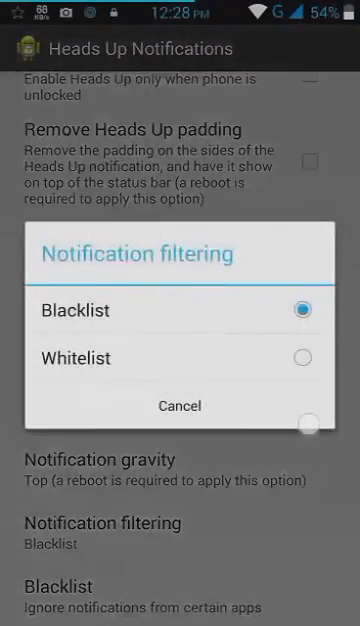
{"action": "left_click", "coordinate": [180, 405]}
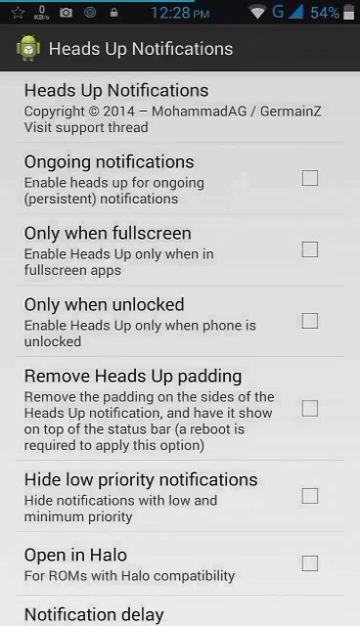
{"action": "left_click", "coordinate": [311, 408]}
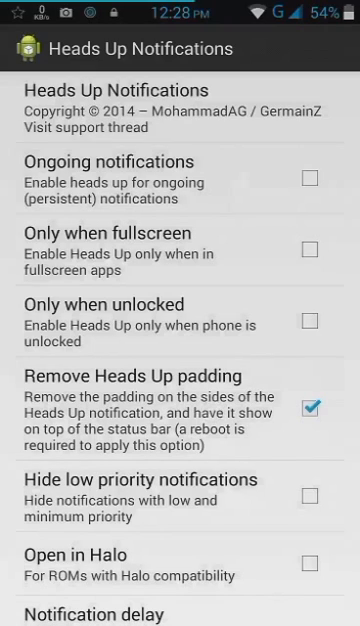
{"action": "scroll", "scroll_direction": "down", "scroll_amount": 3}
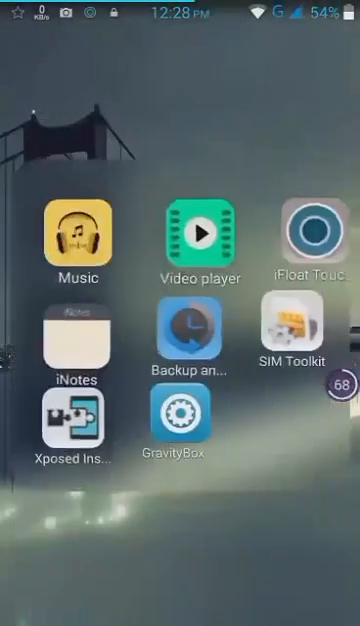
{"action": "left_click", "coordinate": [68, 339]}
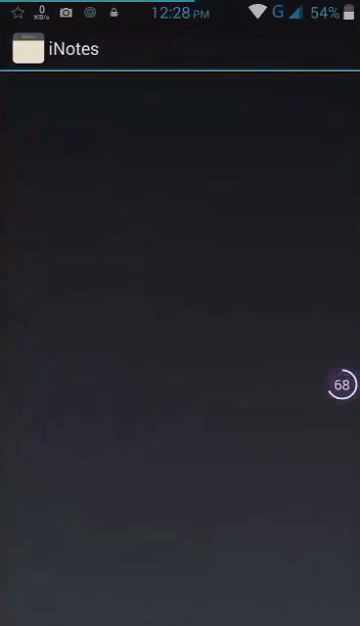